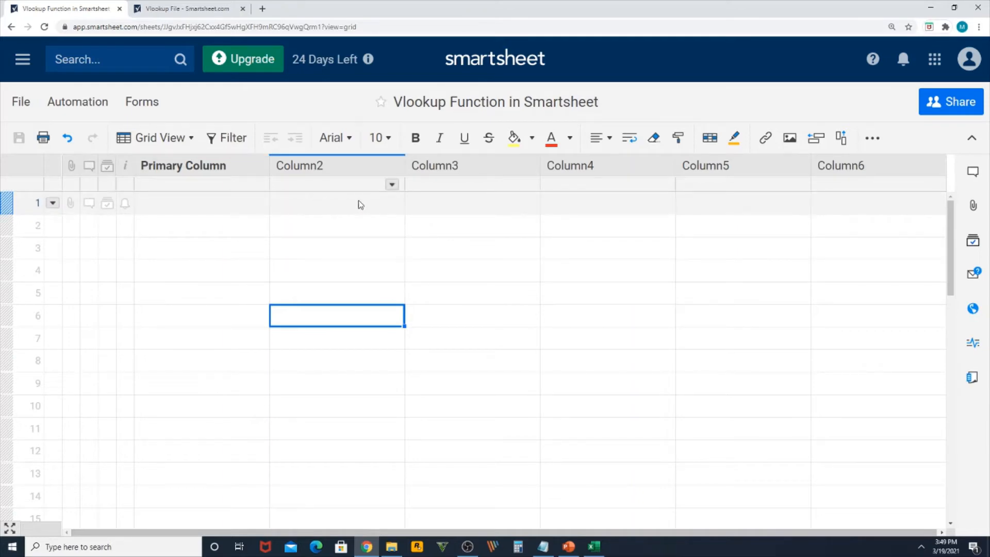
# Step: Review the Country and Population data in the Vlookup File sheet, then return to Vlookup Function
pyautogui.click(185, 9)
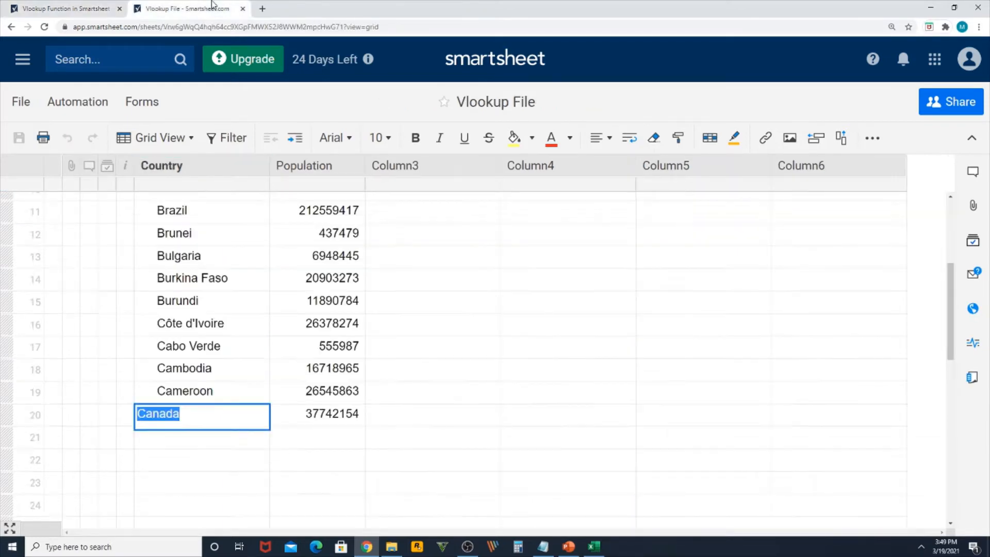
pyautogui.click(432, 165)
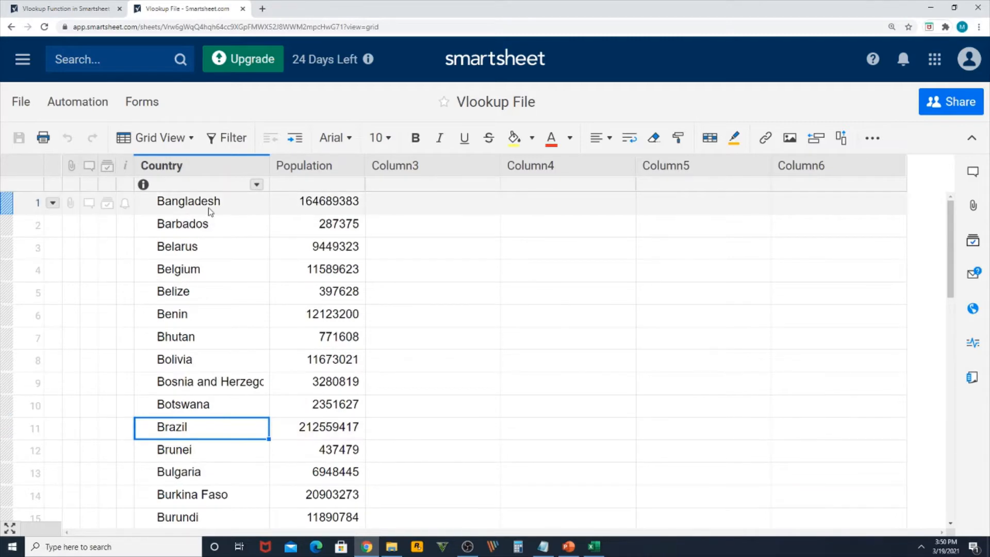
pyautogui.click(316, 166)
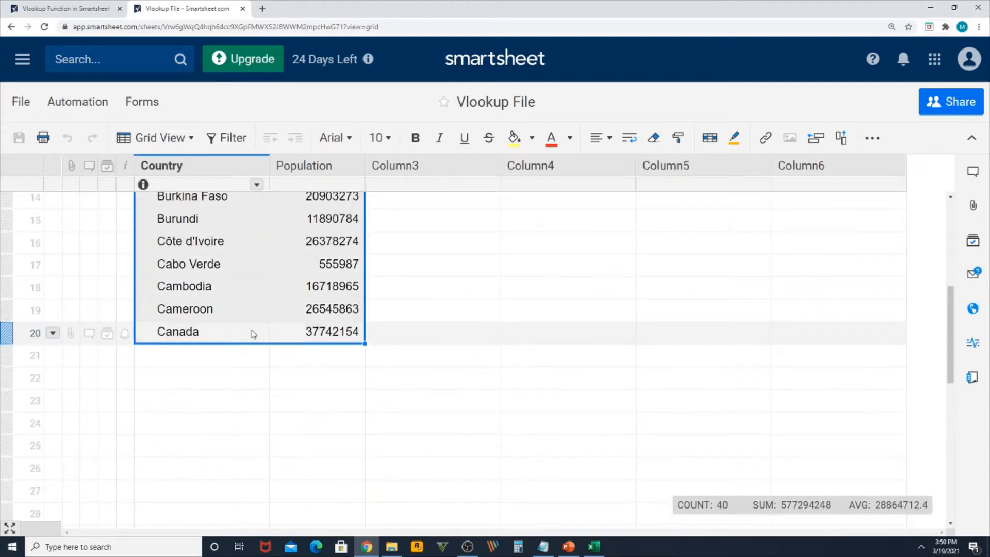
pyautogui.click(62, 9)
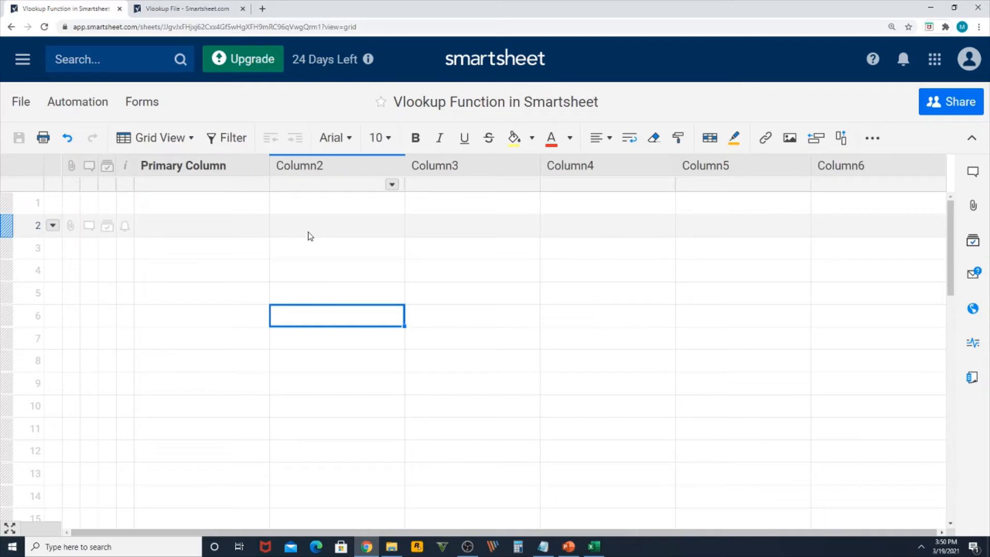
# Step: Rename Primary Column to Country and Column2 to Population
pyautogui.rightClick(183, 166)
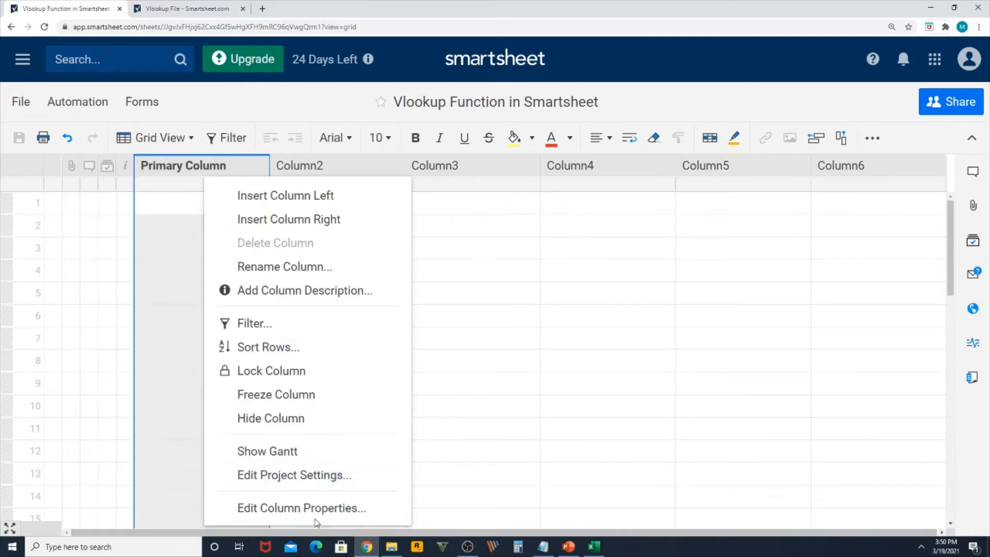
pyautogui.click(301, 507)
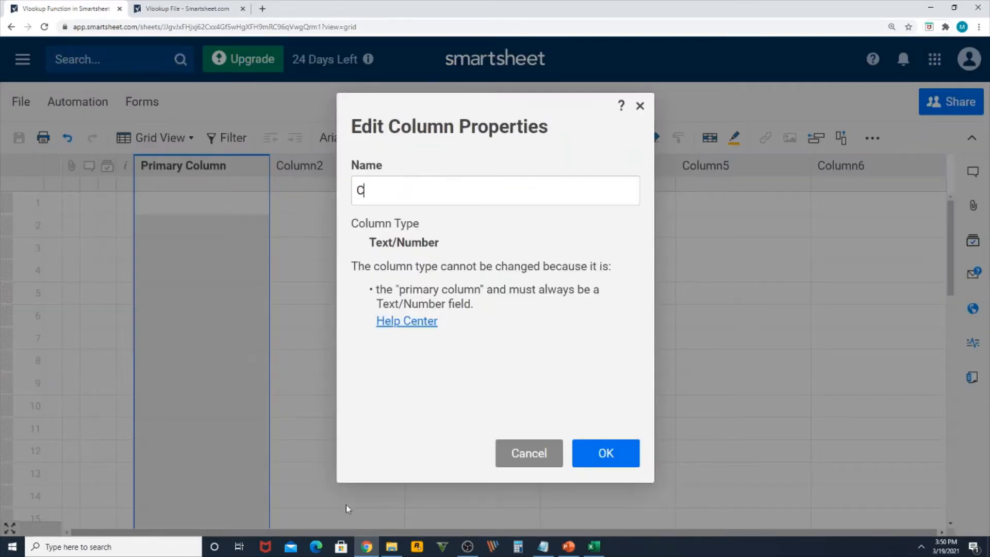
pyautogui.click(605, 453)
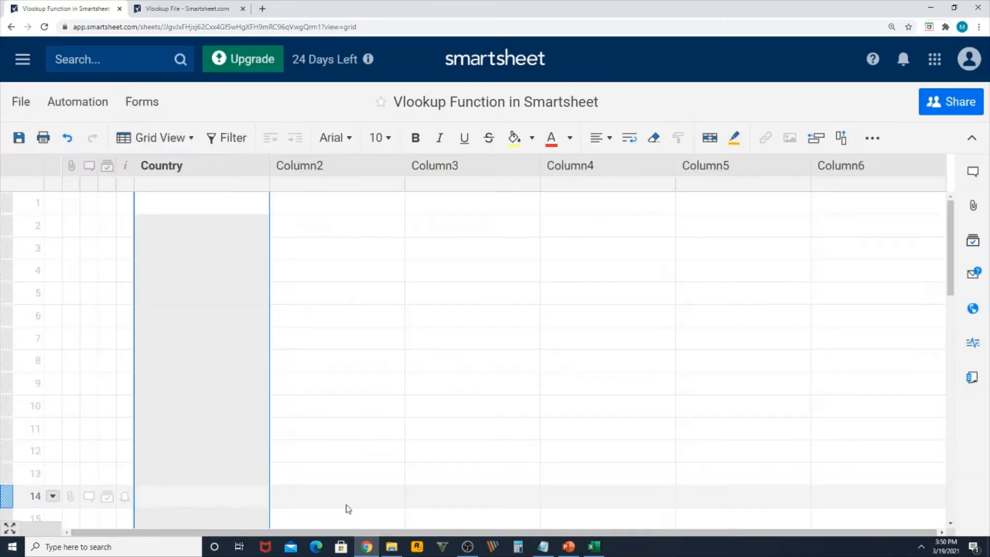
pyautogui.rightClick(299, 166)
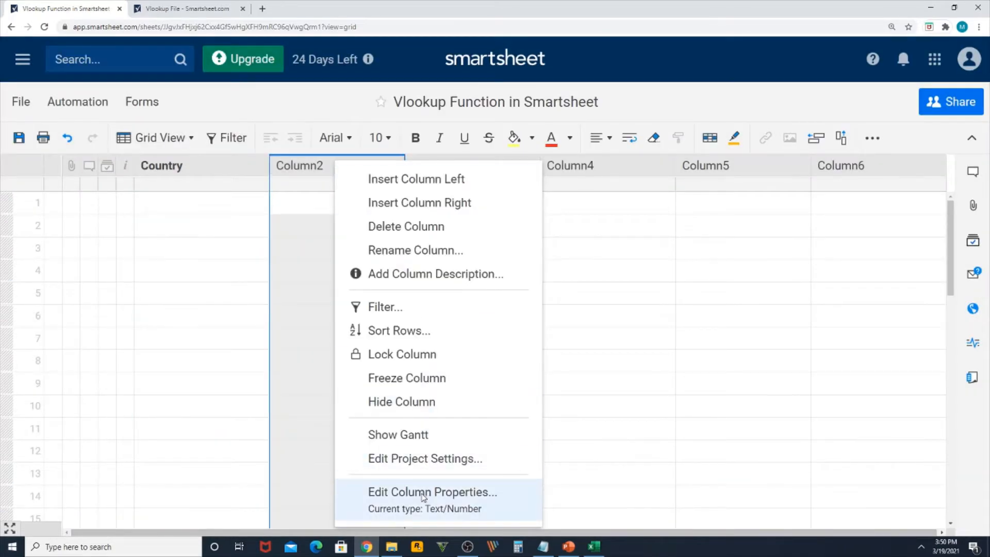
pyautogui.click(433, 492)
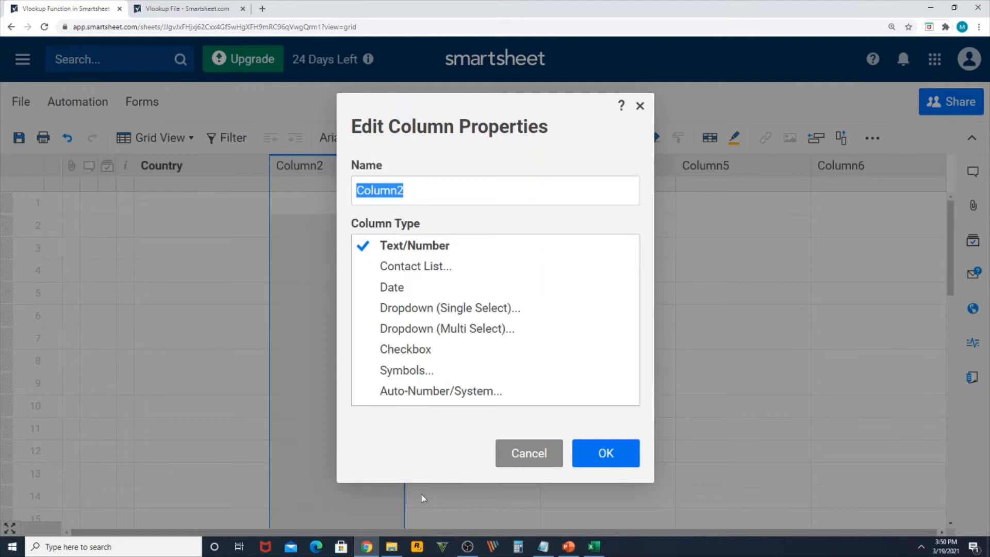
pyautogui.write('Population')
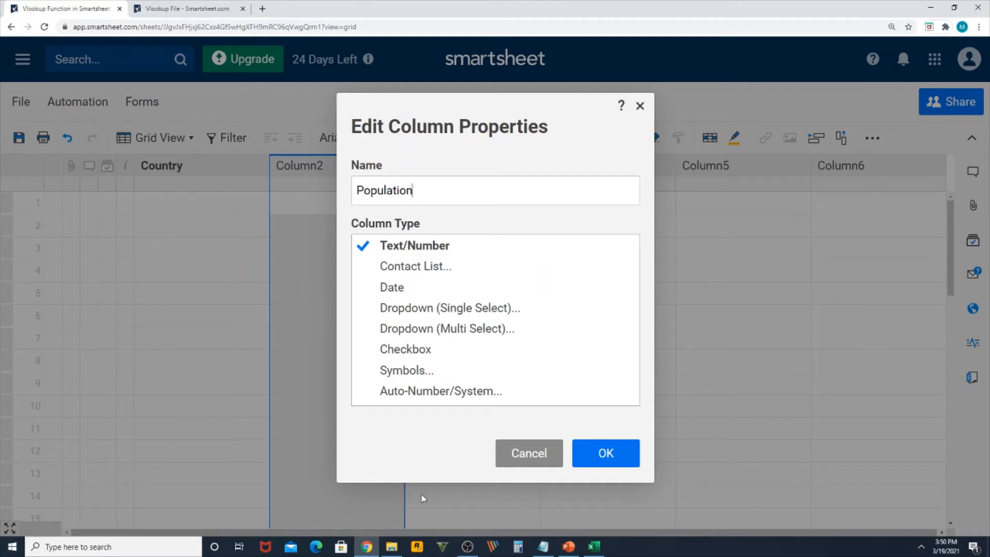
pyautogui.click(604, 452)
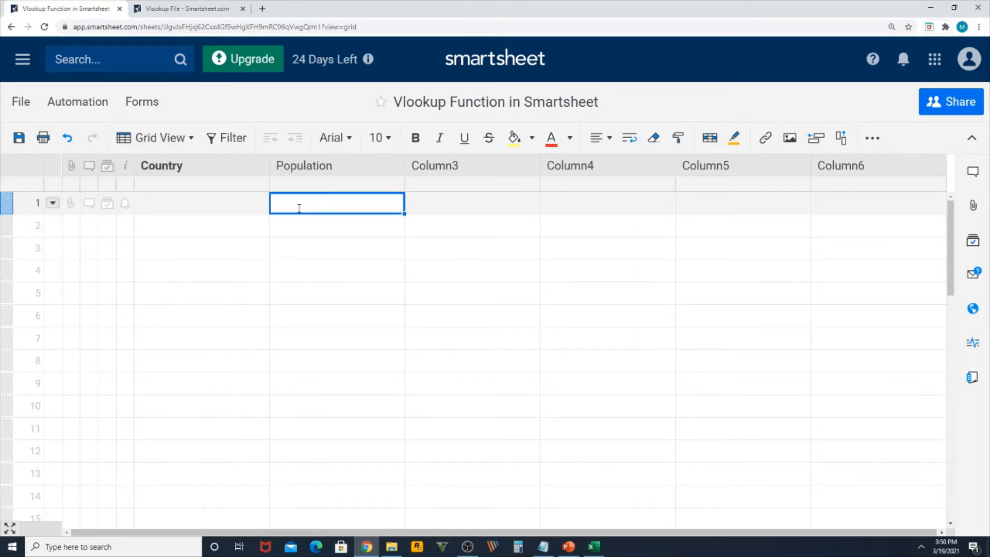
# Step: Start =VLOOKUP( in Population row 1 with Country@row as the search value
pyautogui.write('=VLOOKUP(')
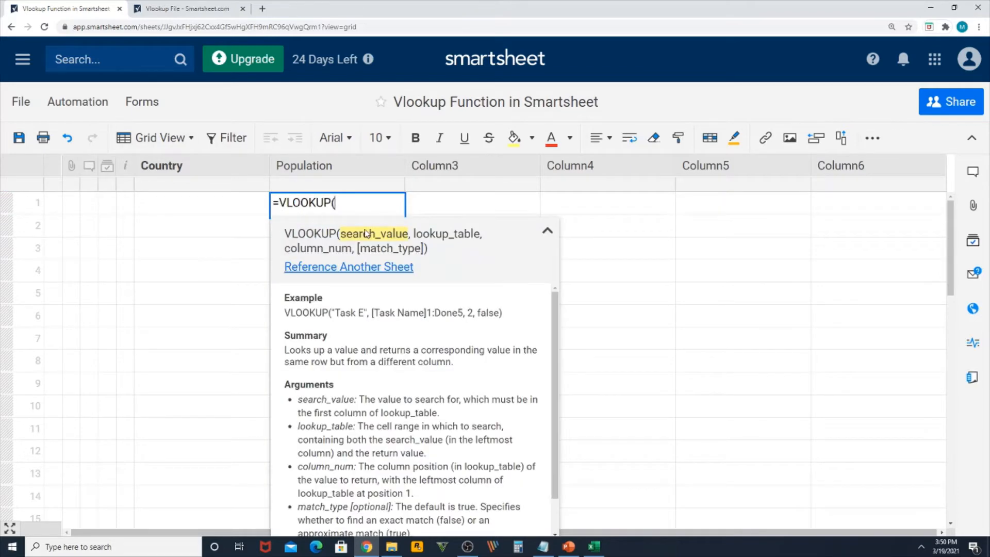
pyautogui.moveTo(314, 256)
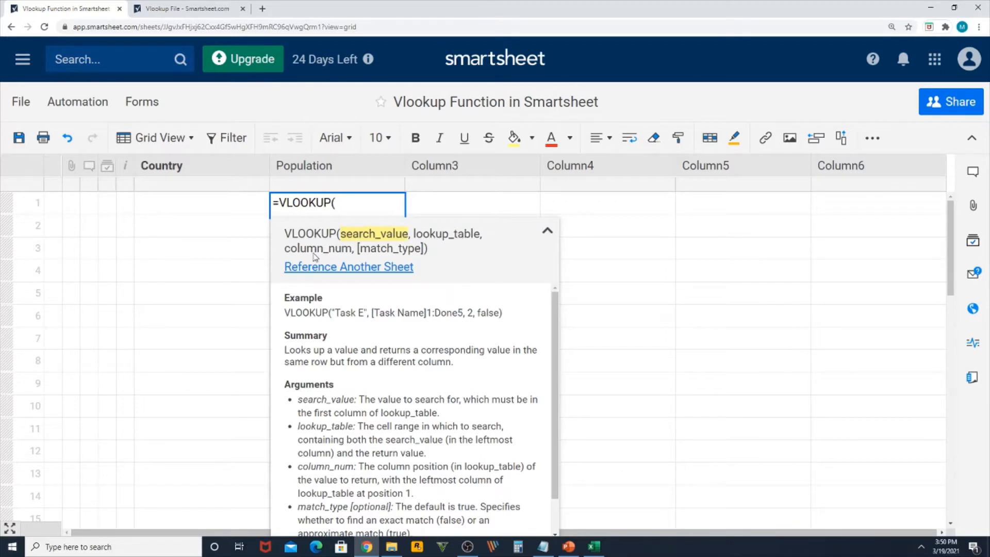
pyautogui.moveTo(334, 255)
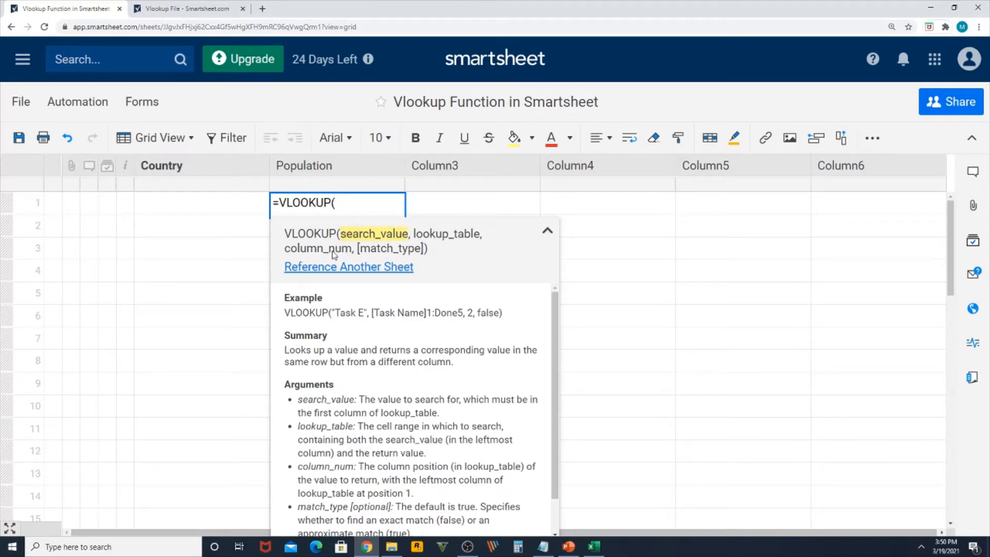
pyautogui.moveTo(416, 256)
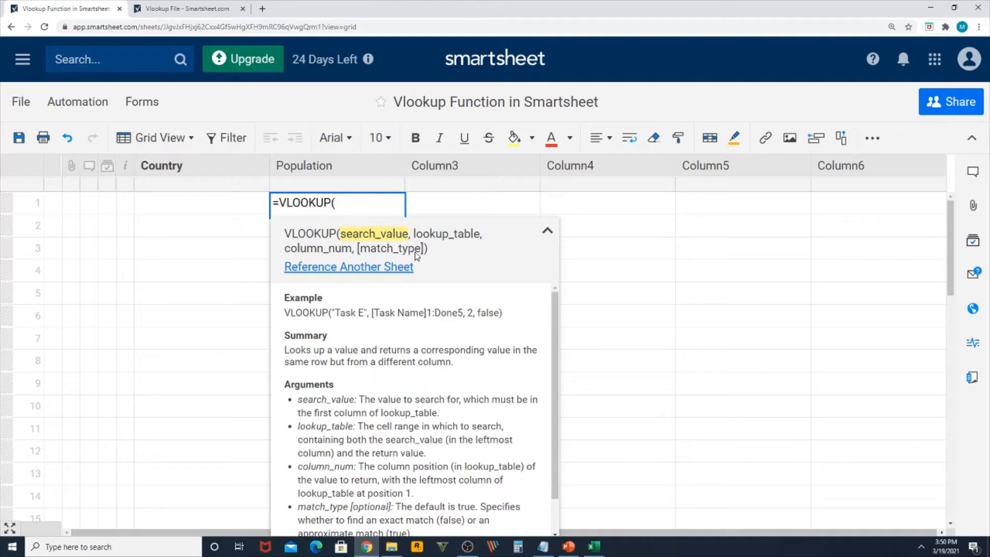
pyautogui.moveTo(377, 254)
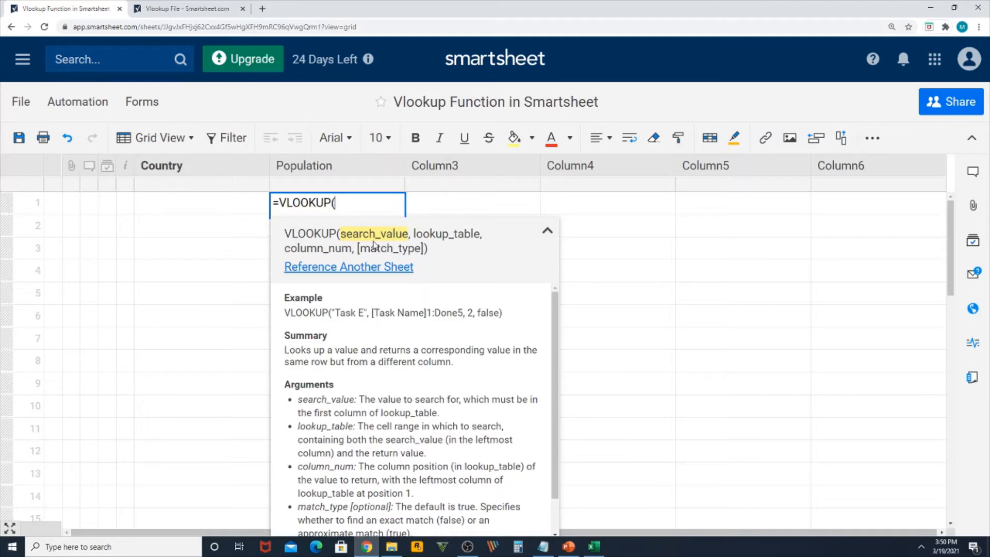
pyautogui.moveTo(315, 237)
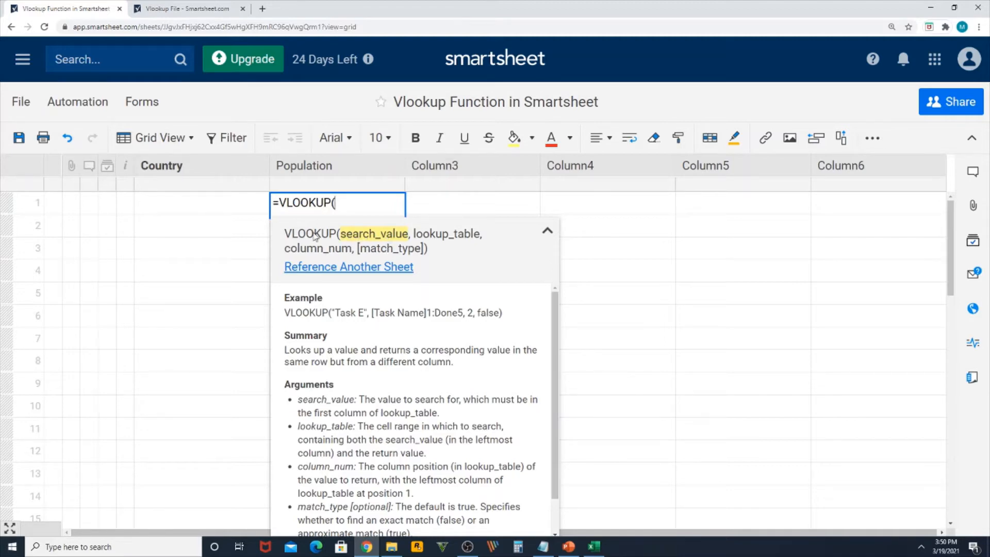
pyautogui.click(199, 202)
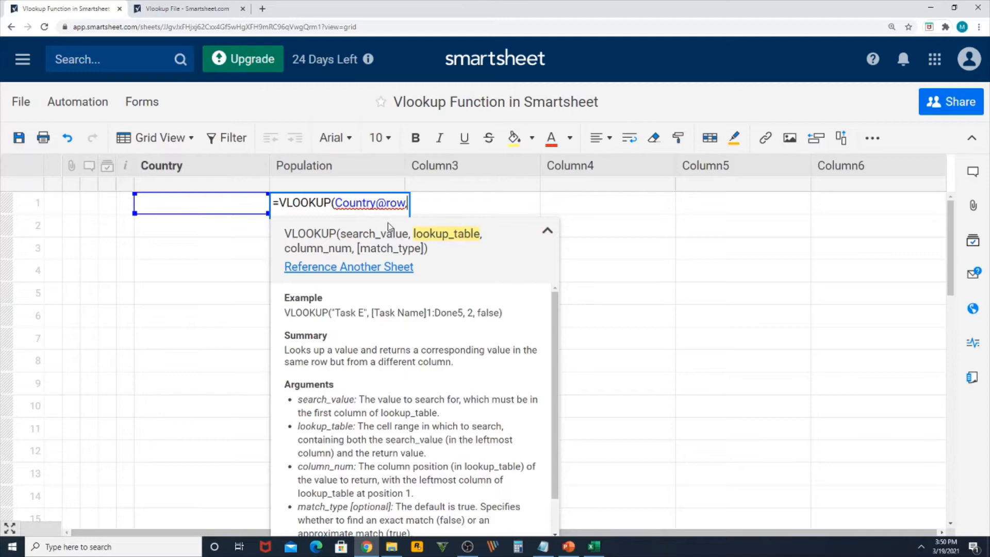
pyautogui.moveTo(200, 208)
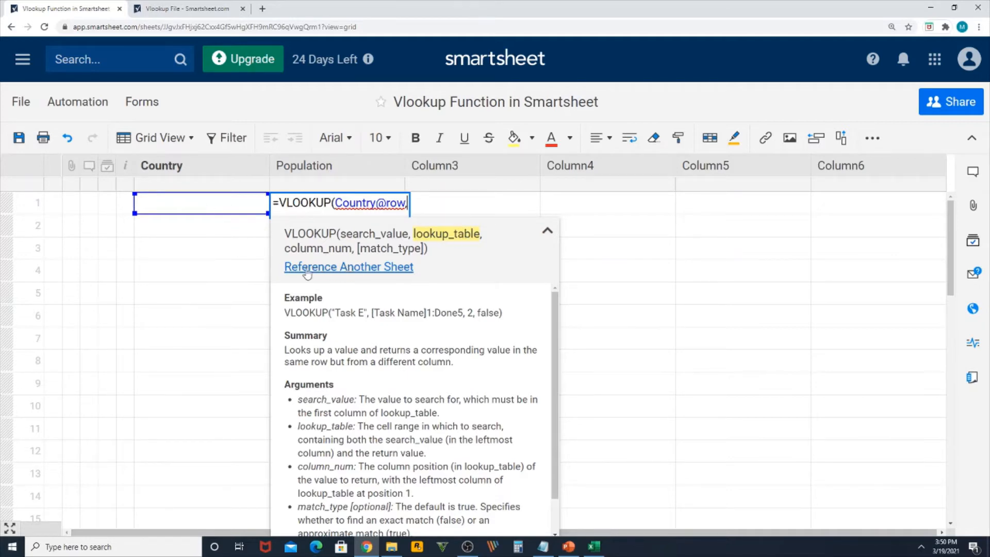
pyautogui.moveTo(363, 273)
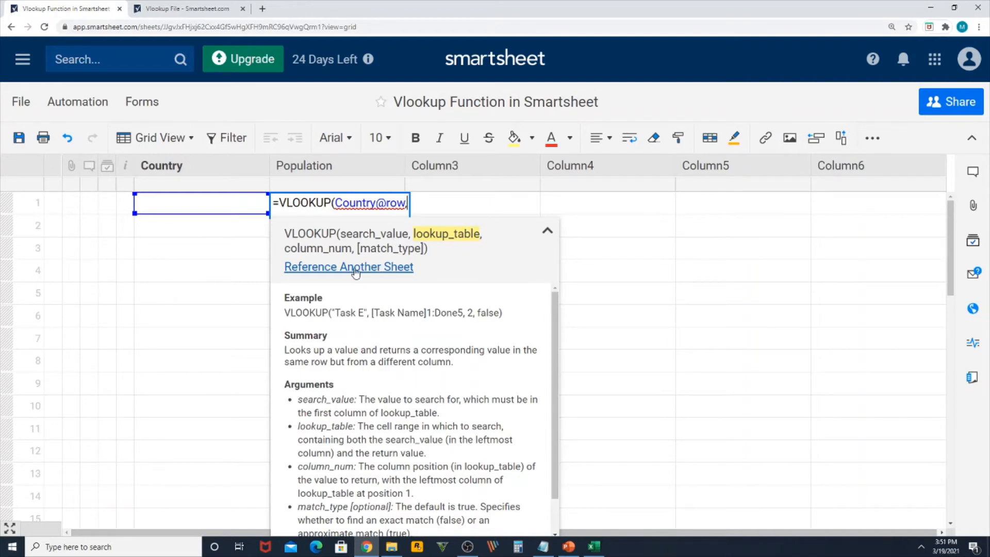
# Step: Reference Vlookup File's Country through Population columns as a cross-sheet range
pyautogui.click(348, 266)
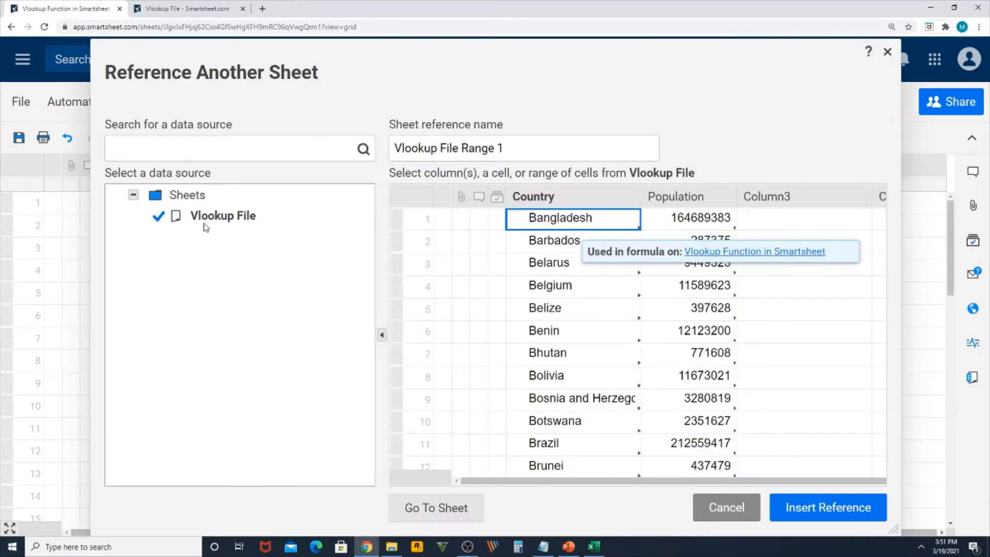
pyautogui.click(223, 215)
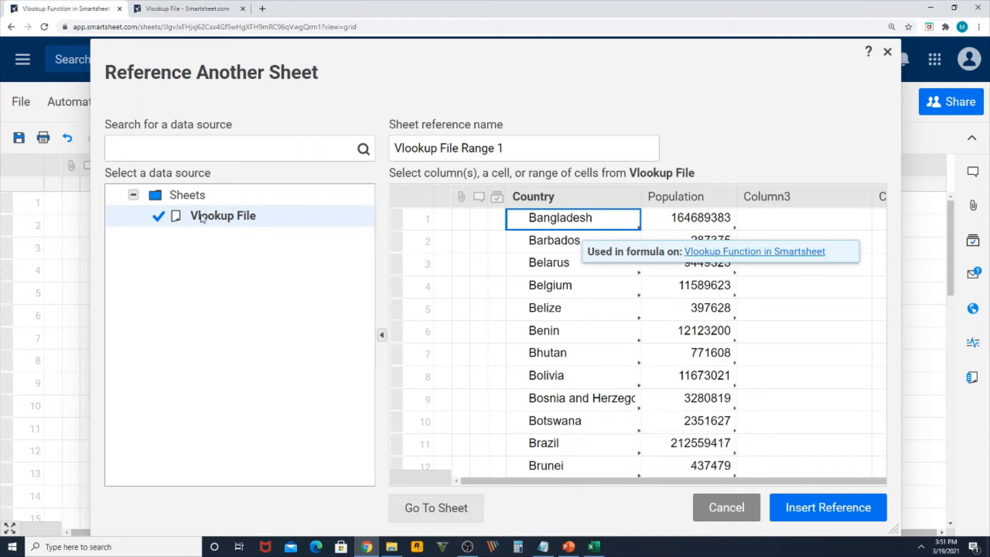
pyautogui.moveTo(171, 319)
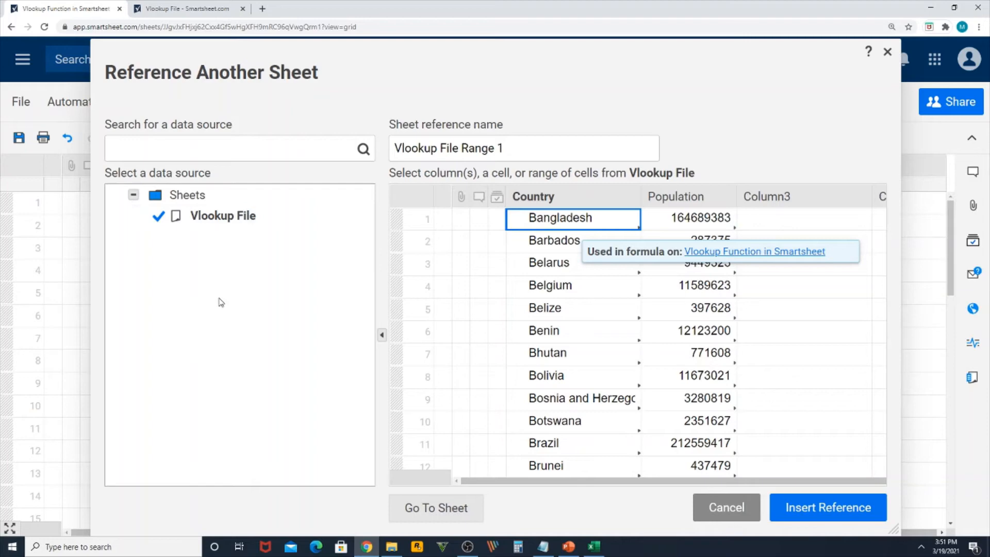
pyautogui.moveTo(226, 295)
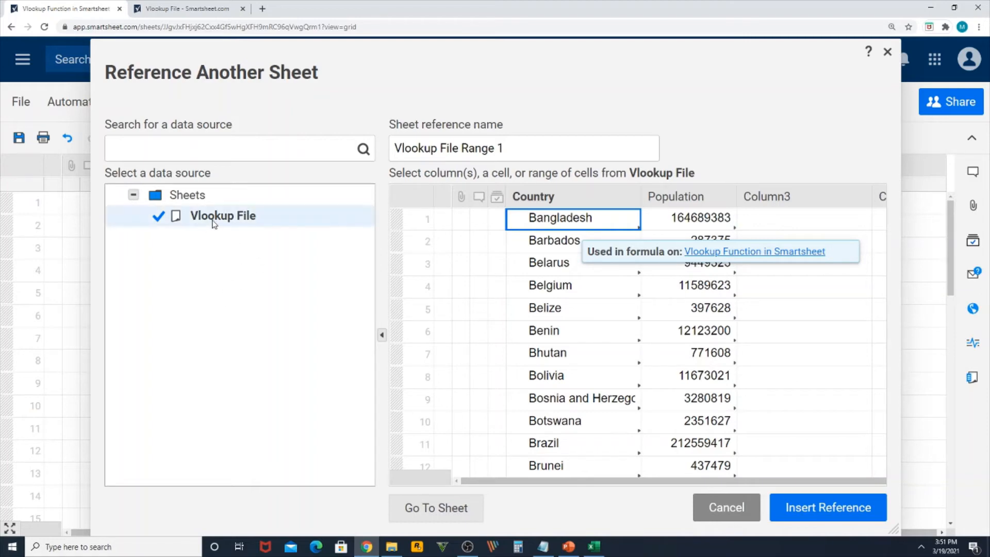
pyautogui.moveTo(237, 230)
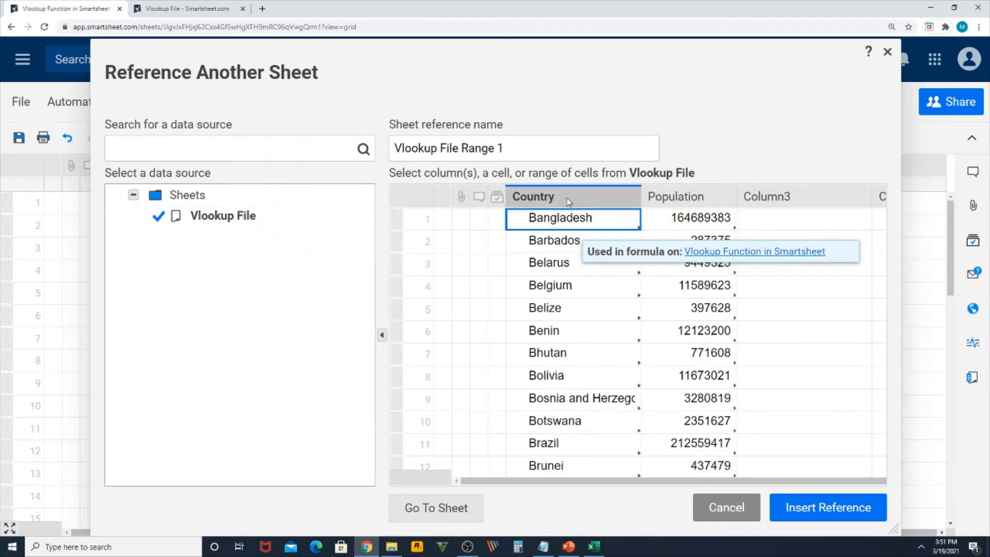
pyautogui.click(533, 197)
pyautogui.write('LookupTable')
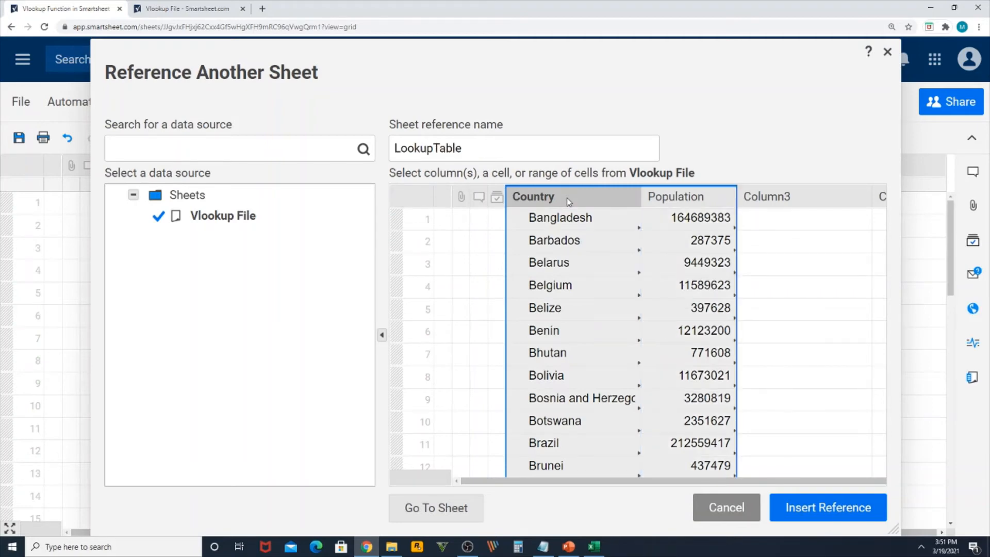
pyautogui.click(675, 197)
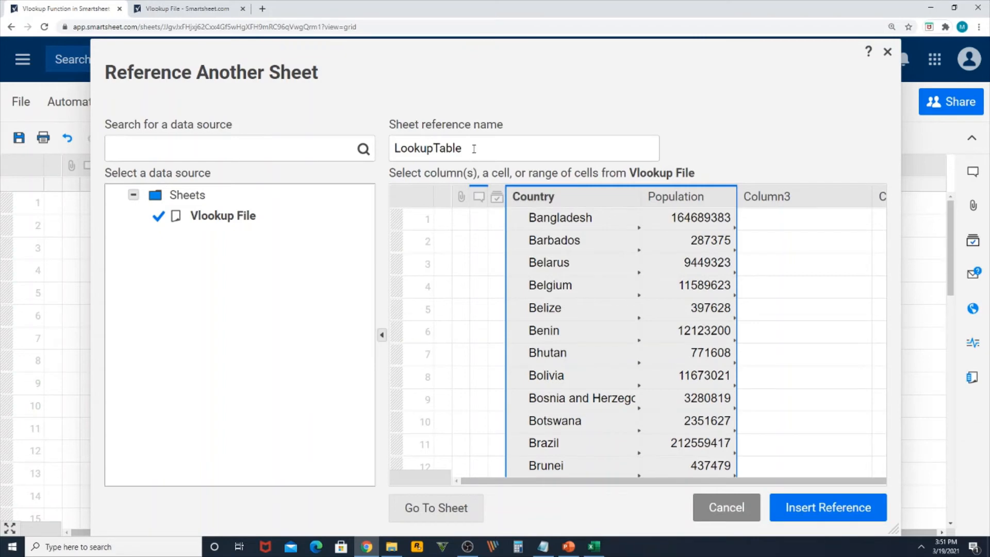
# Step: Name the reference MnzOnline and insert {MnzOnline} into the VLOOKUP formula
pyautogui.tripleClick(427, 148)
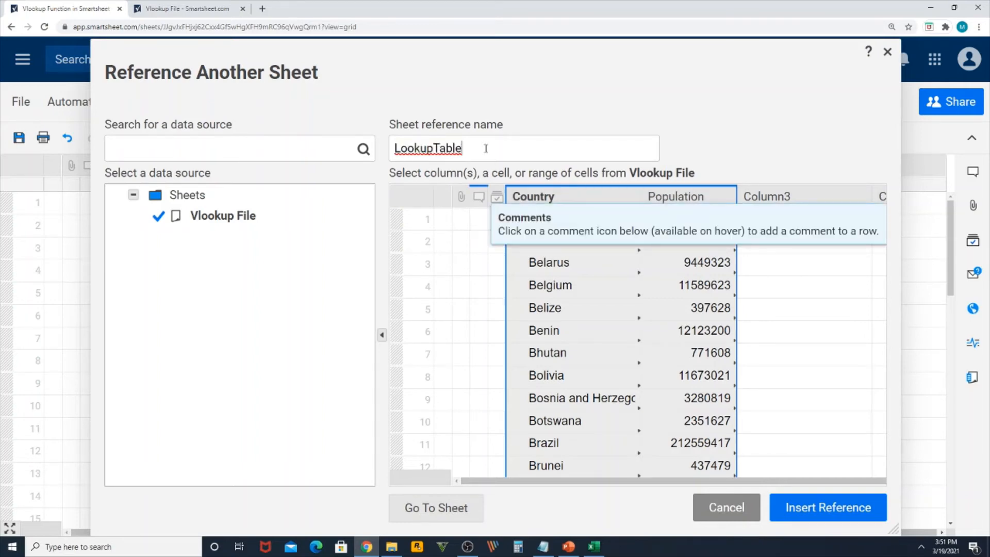
pyautogui.doubleClick(428, 148)
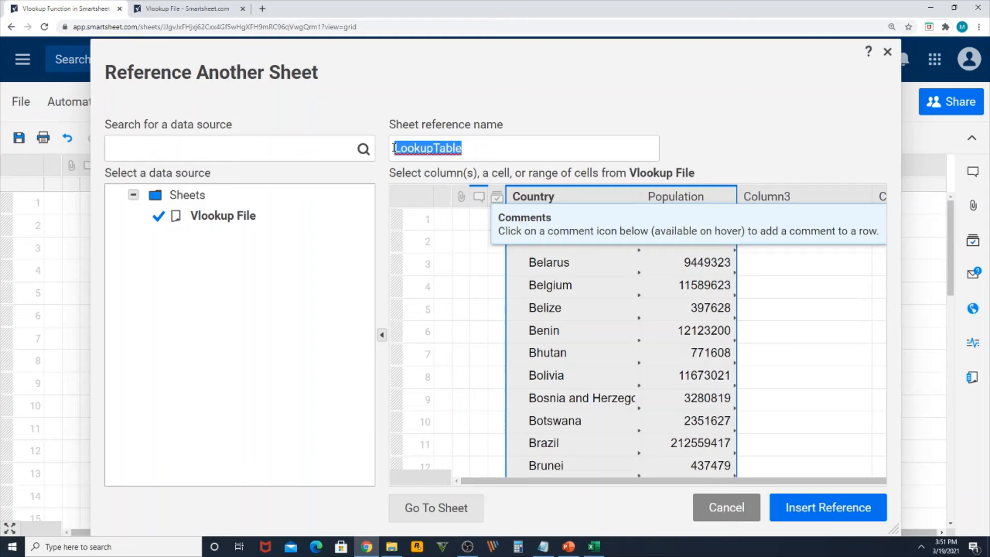
pyautogui.write('Mnz')
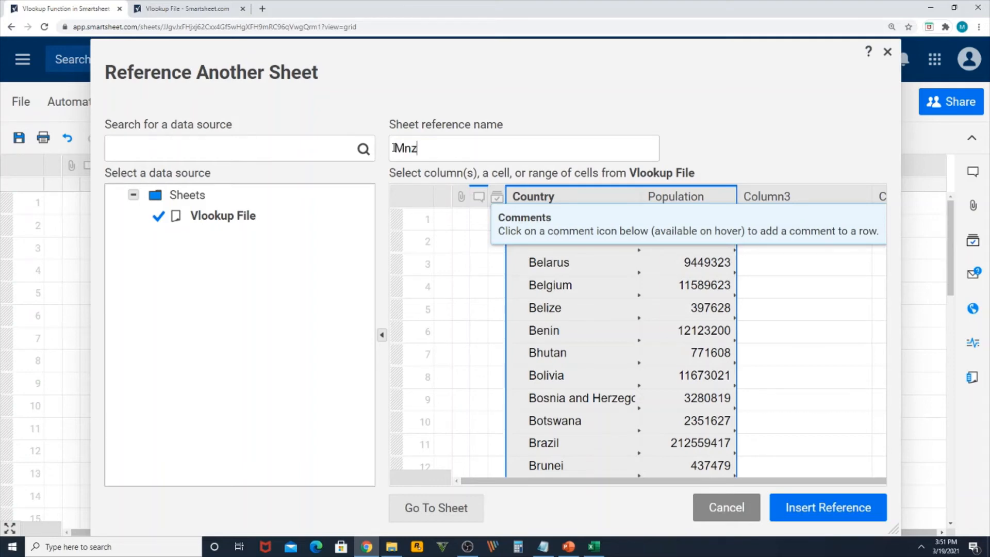
pyautogui.write('Onlin')
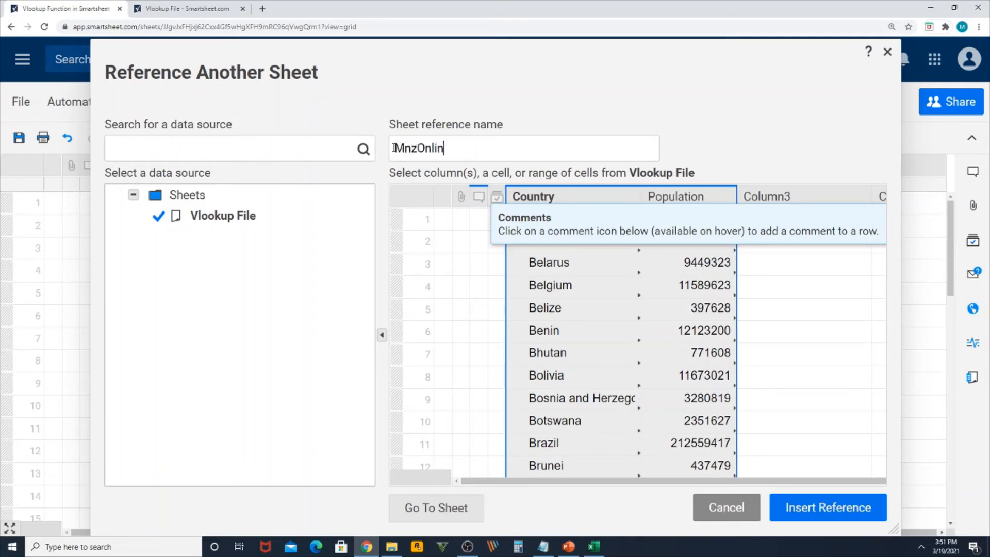
pyautogui.write('e')
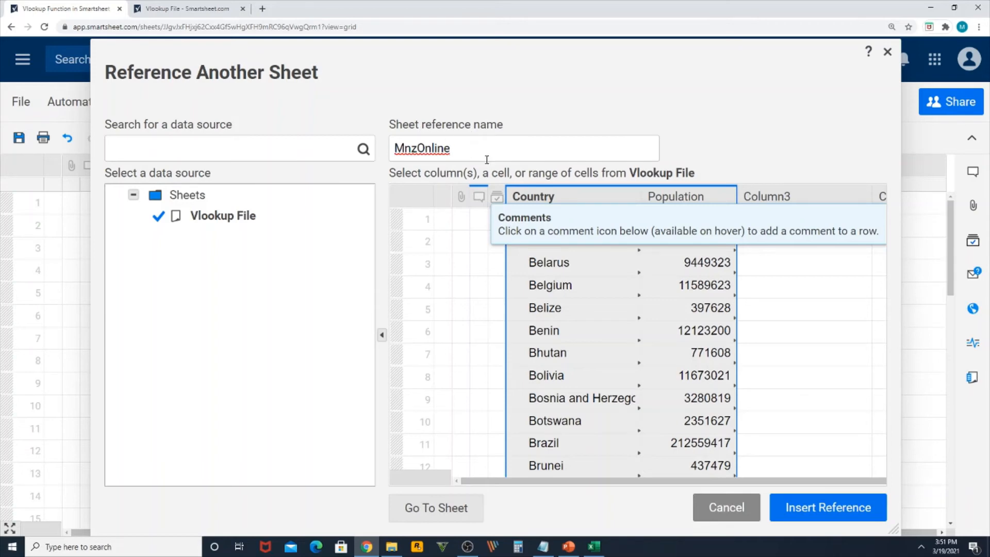
pyautogui.moveTo(407, 166)
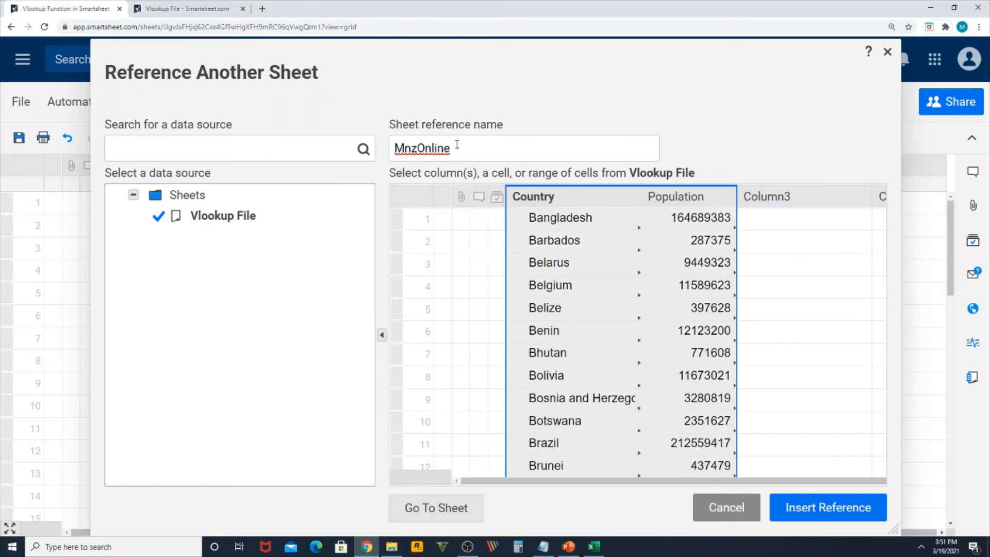
pyautogui.click(827, 507)
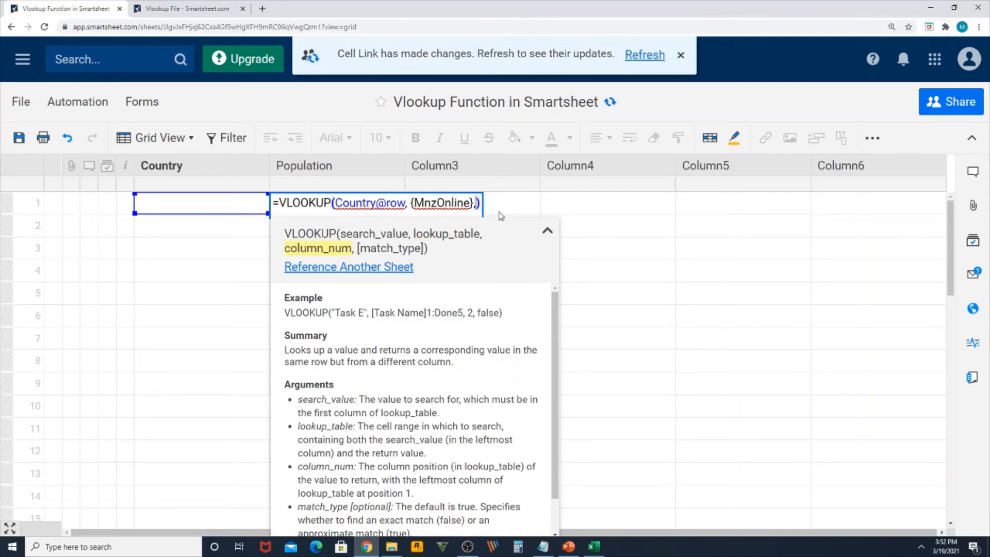
# Step: Finish the formula with column 2 and enter Bangladesh, returning population 164689383
pyautogui.write('2')
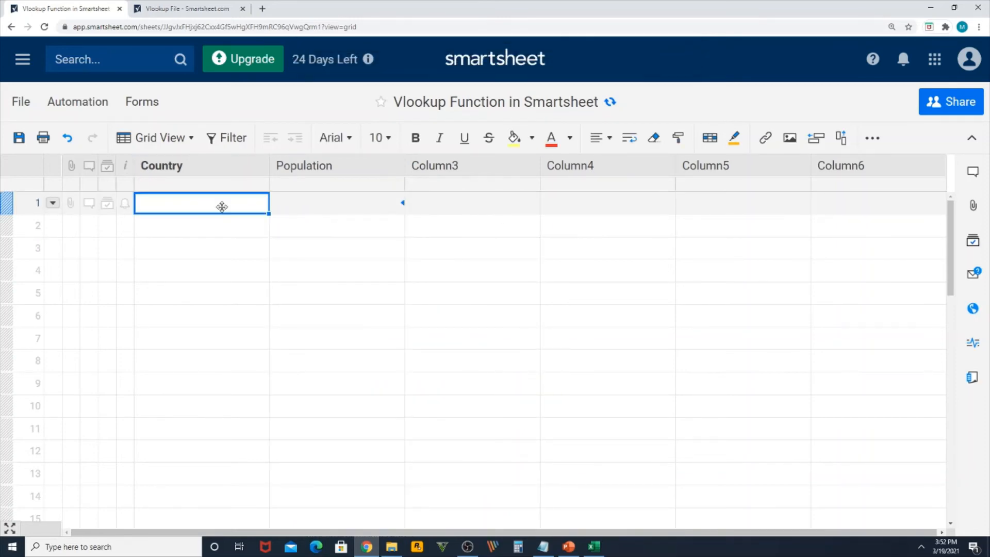
pyautogui.write('Bangladesh')
pyautogui.click(337, 202)
pyautogui.write('164689383')
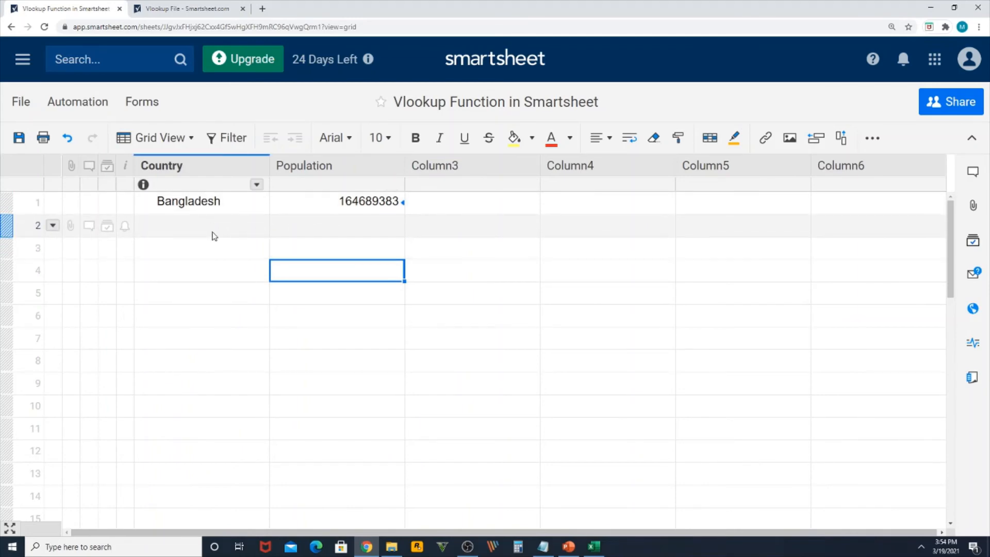
# Step: Enter Canada in Country row 2, filling population 37742154
pyautogui.click(201, 226)
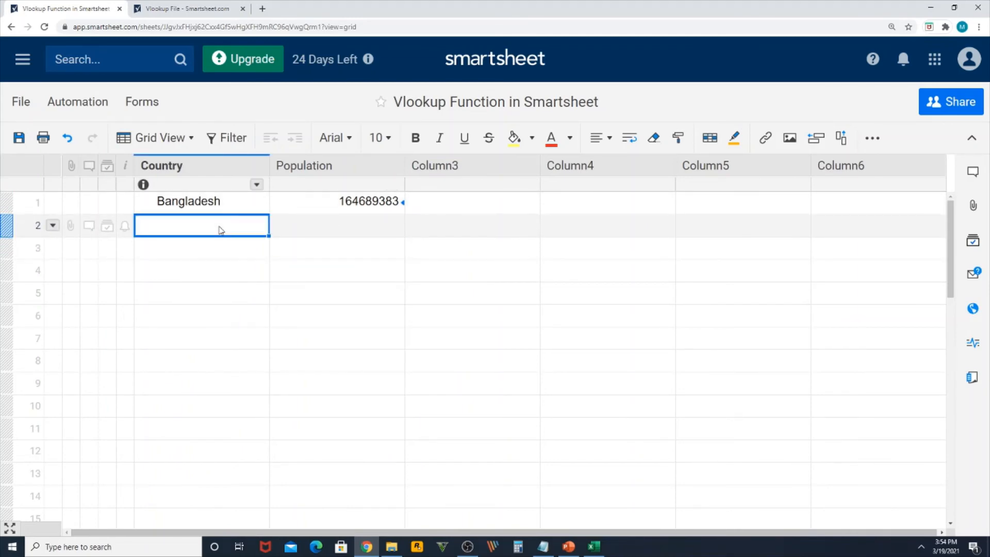
pyautogui.write('Canada')
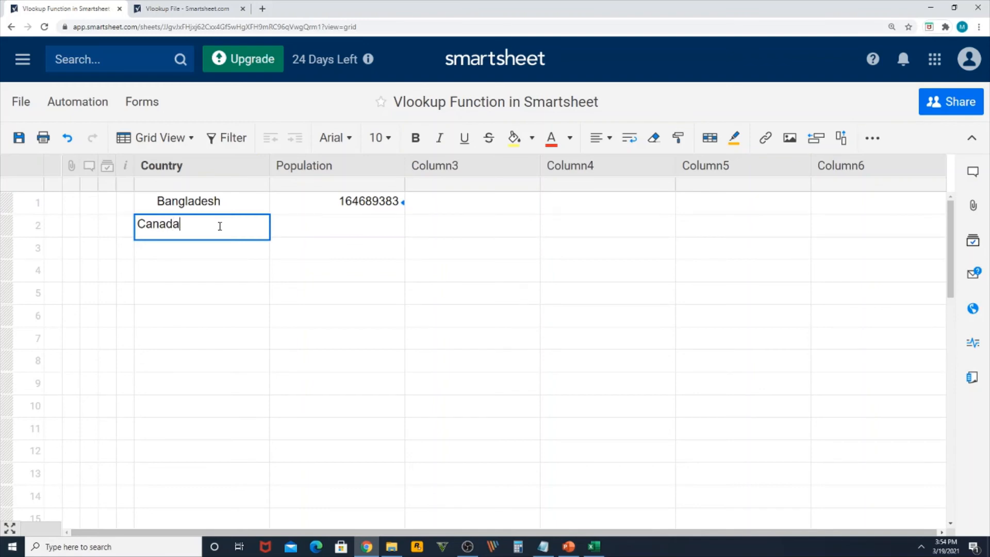
pyautogui.press('Enter')
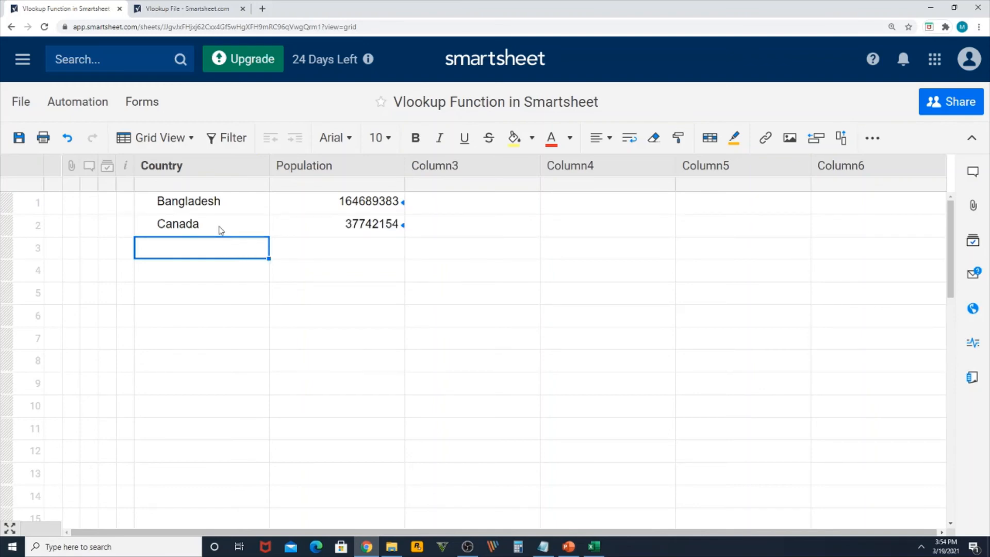
pyautogui.click(187, 223)
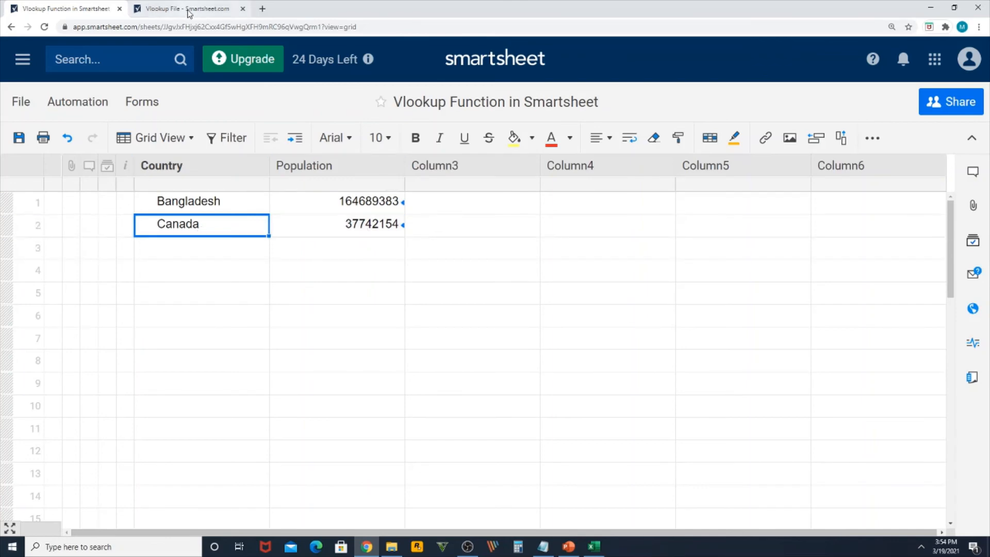
pyautogui.click(186, 8)
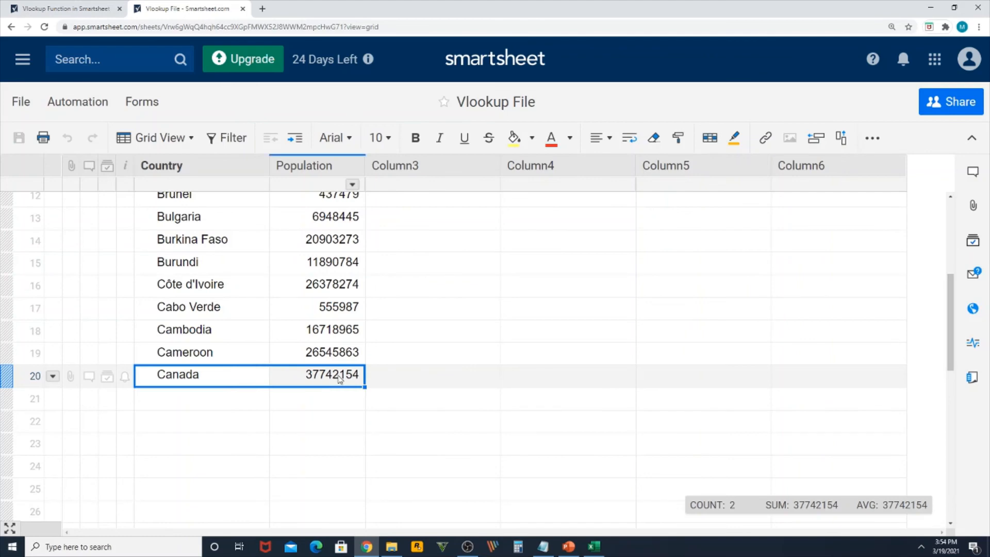
pyautogui.scroll(-3)
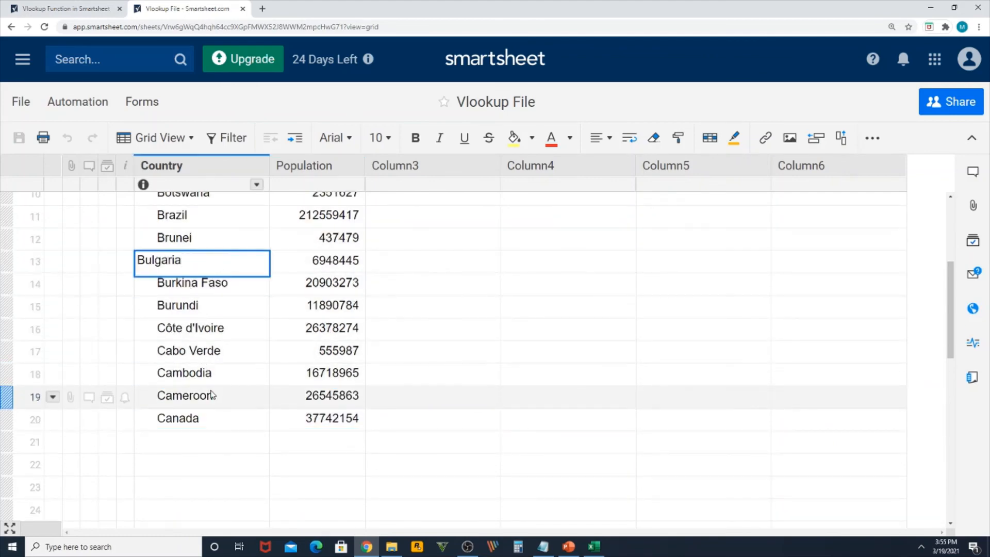
pyautogui.doubleClick(186, 395)
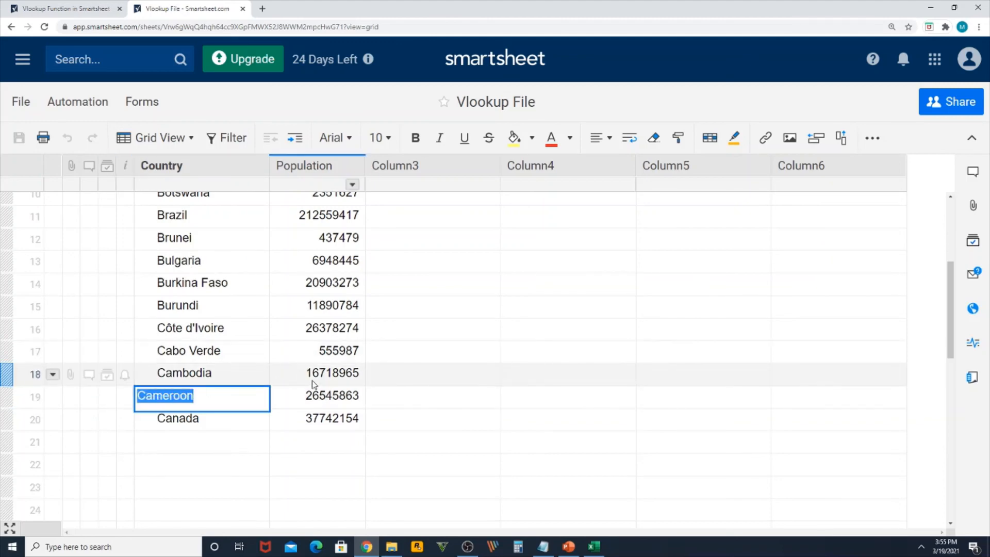
pyautogui.click(62, 8)
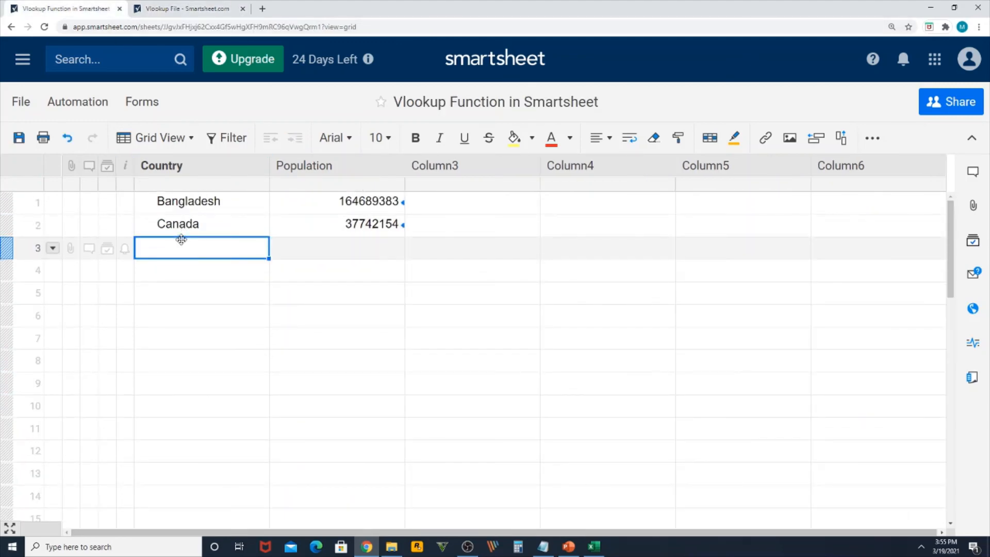